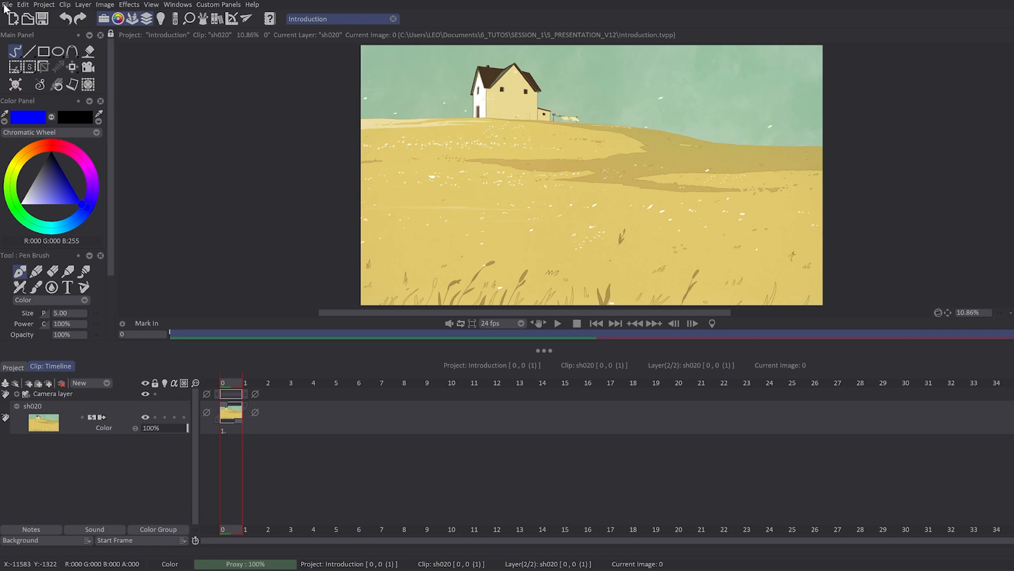
Open File > New Project to view its camera-based settings, then move to Edit
{"action": "left_click", "coordinate": [6, 5]}
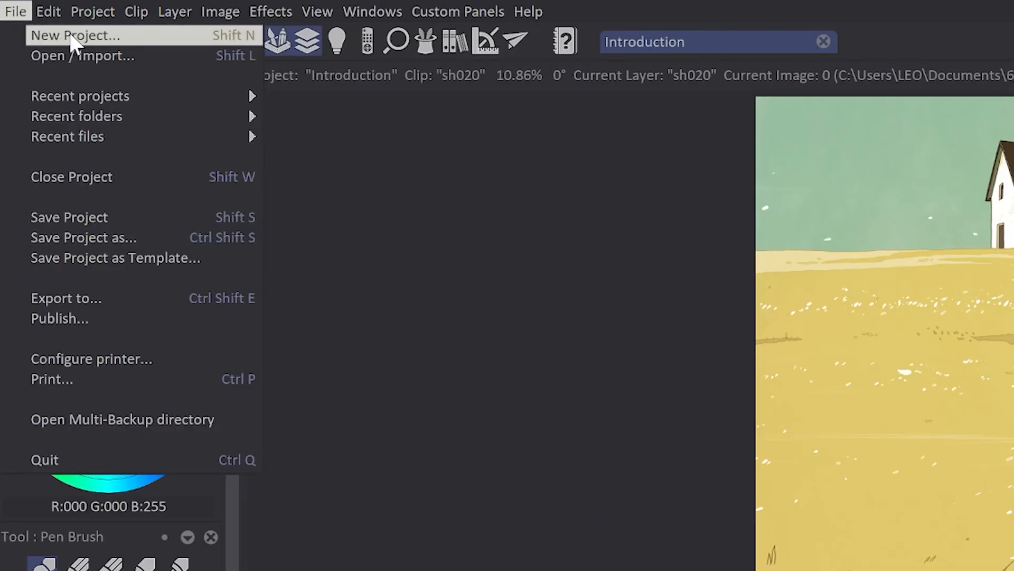
{"action": "left_click", "coordinate": [75, 35]}
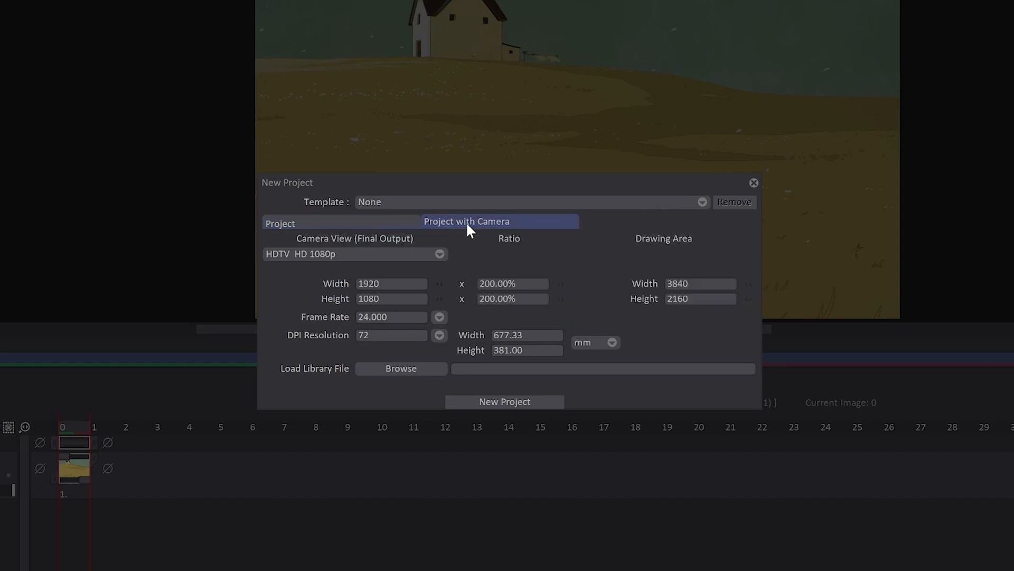
{"action": "left_click", "coordinate": [16, 12]}
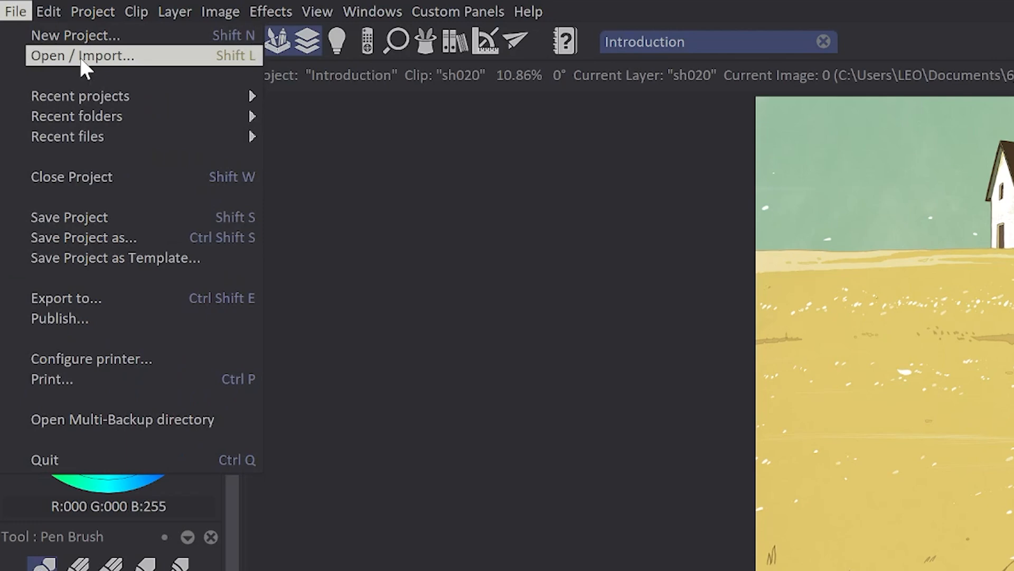
{"action": "mouse_move", "coordinate": [97, 95]}
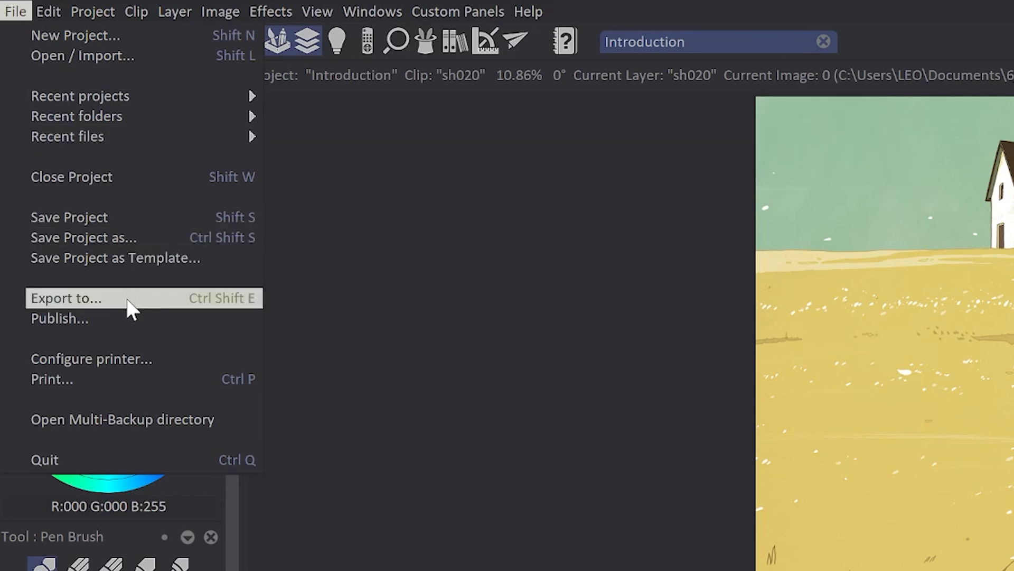
{"action": "mouse_move", "coordinate": [126, 327]}
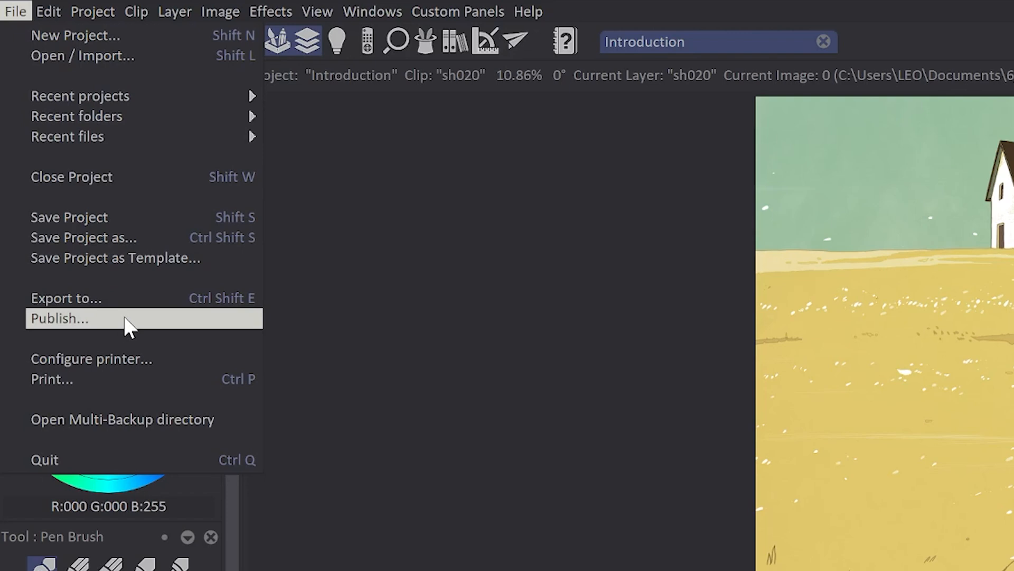
{"action": "left_click", "coordinate": [47, 12]}
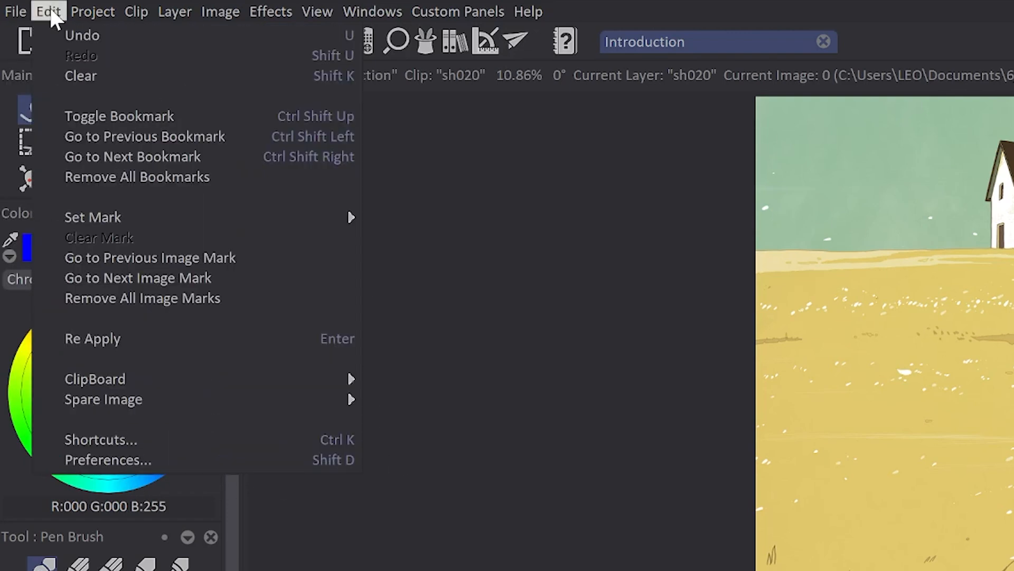
{"action": "mouse_move", "coordinate": [107, 49]}
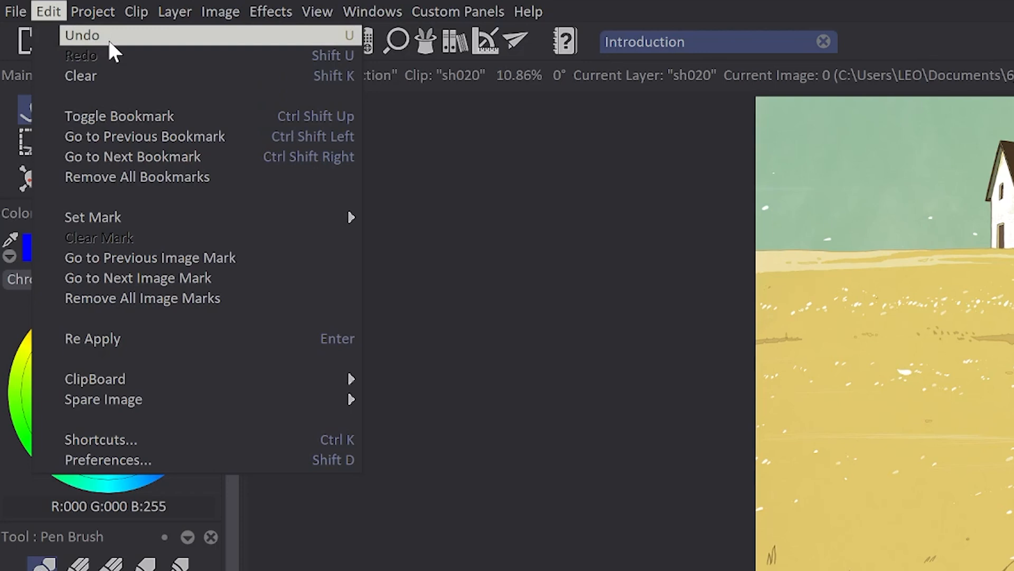
{"action": "mouse_move", "coordinate": [104, 76]}
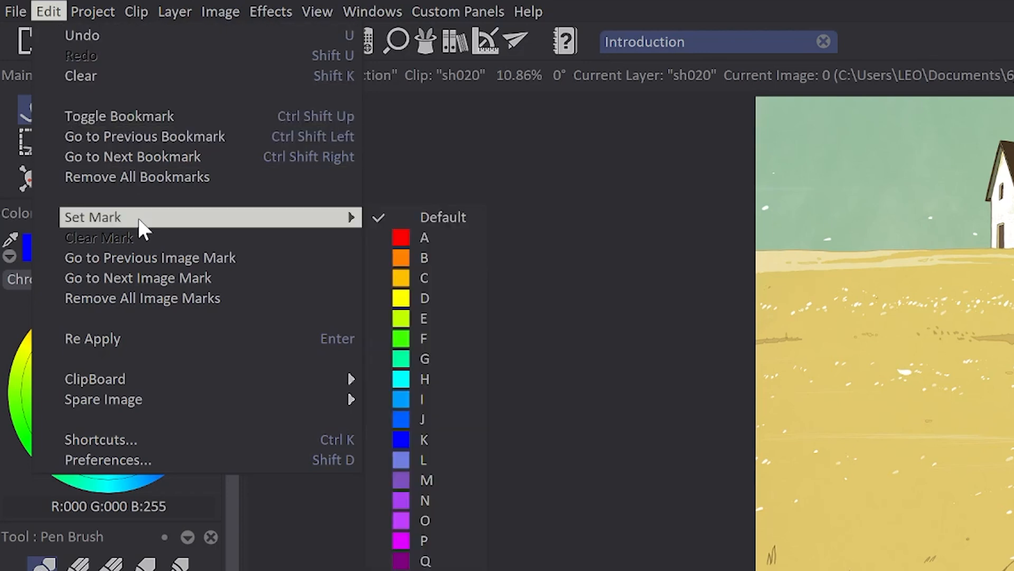
{"action": "mouse_move", "coordinate": [142, 298]}
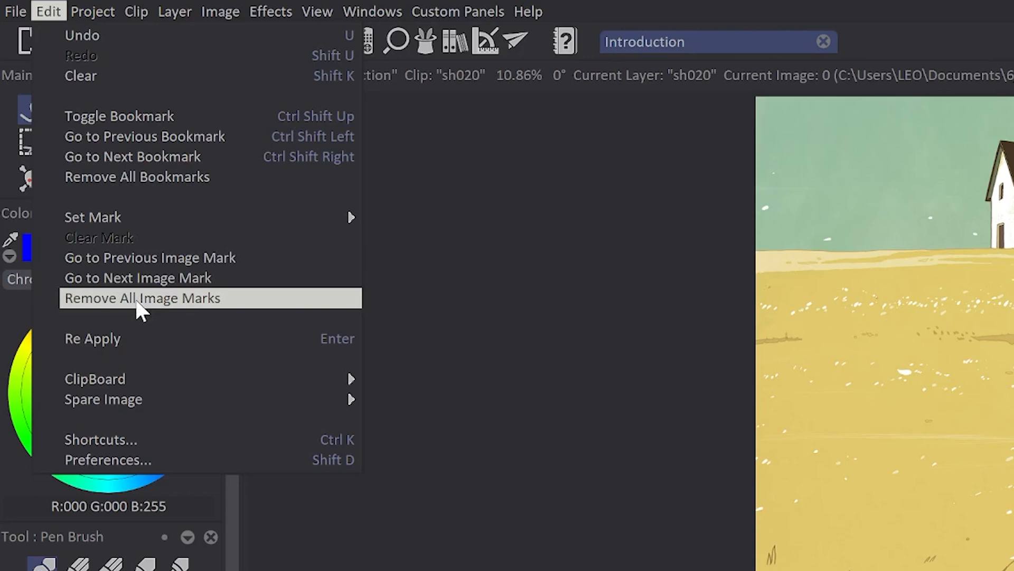
{"action": "mouse_move", "coordinate": [141, 446]}
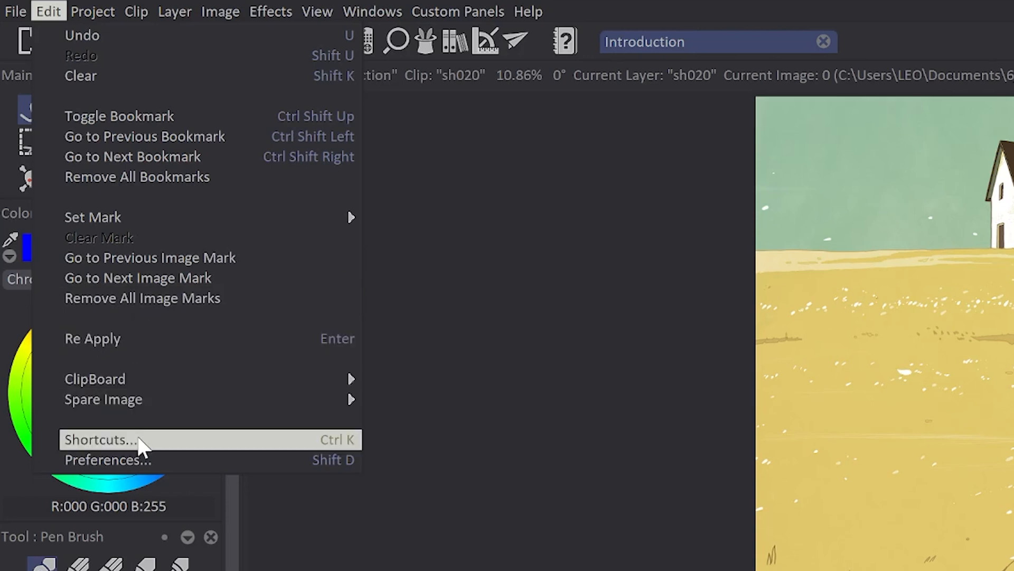
{"action": "mouse_move", "coordinate": [143, 476]}
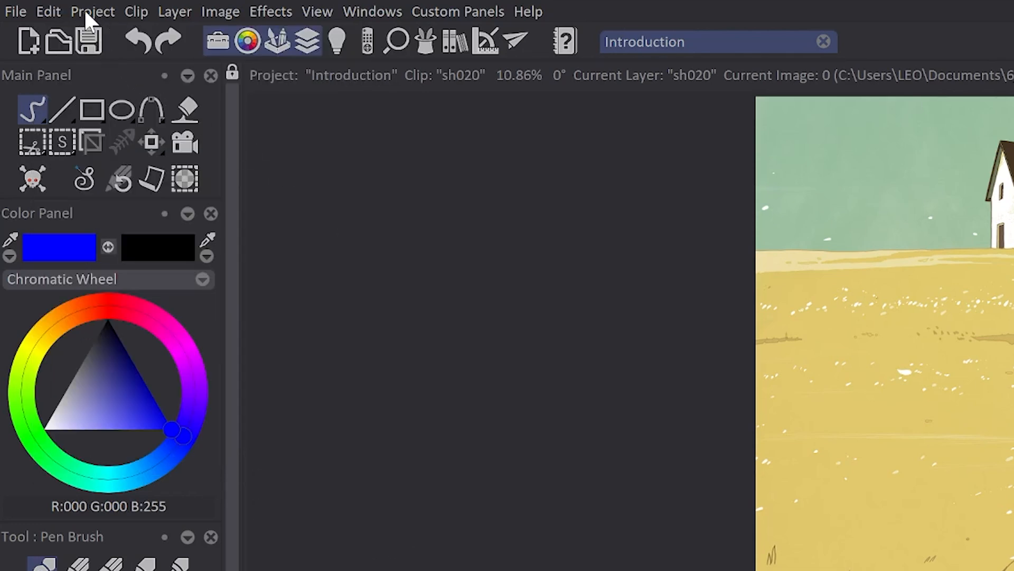
Browse the Project, Image and Effects menus, returning to the Image and Project commands
{"action": "left_click", "coordinate": [136, 12]}
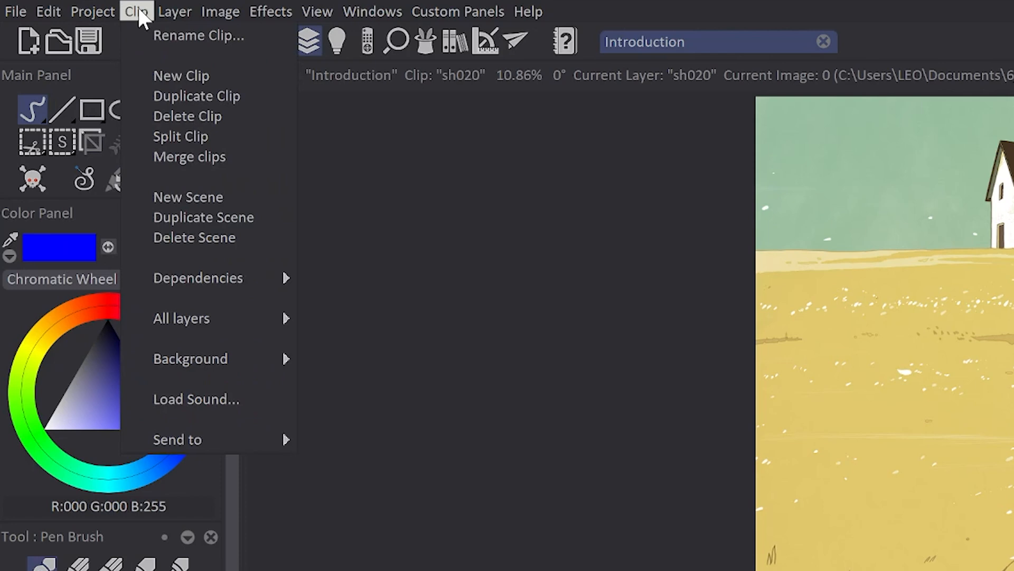
{"action": "mouse_move", "coordinate": [144, 28]}
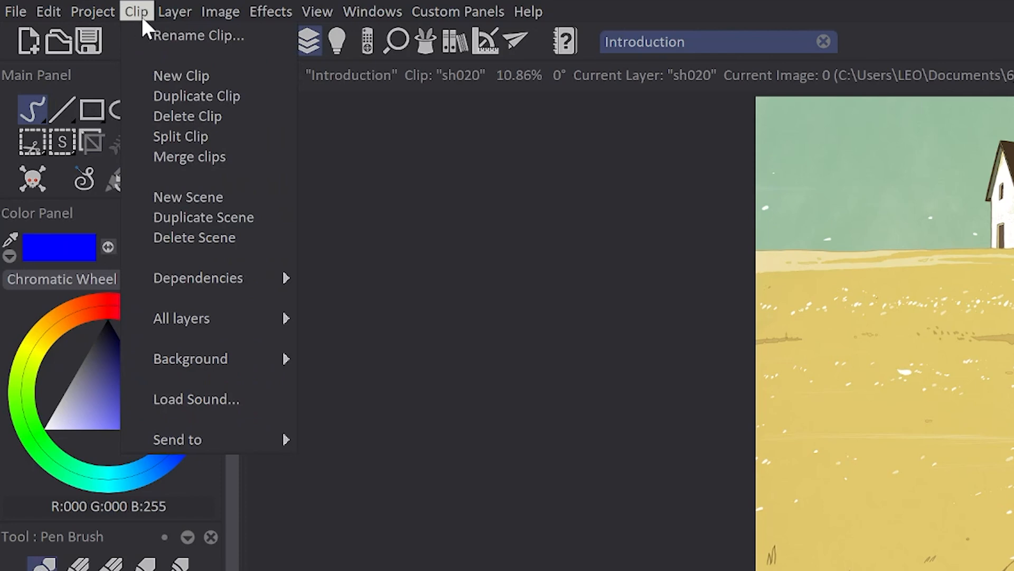
{"action": "left_click", "coordinate": [219, 12]}
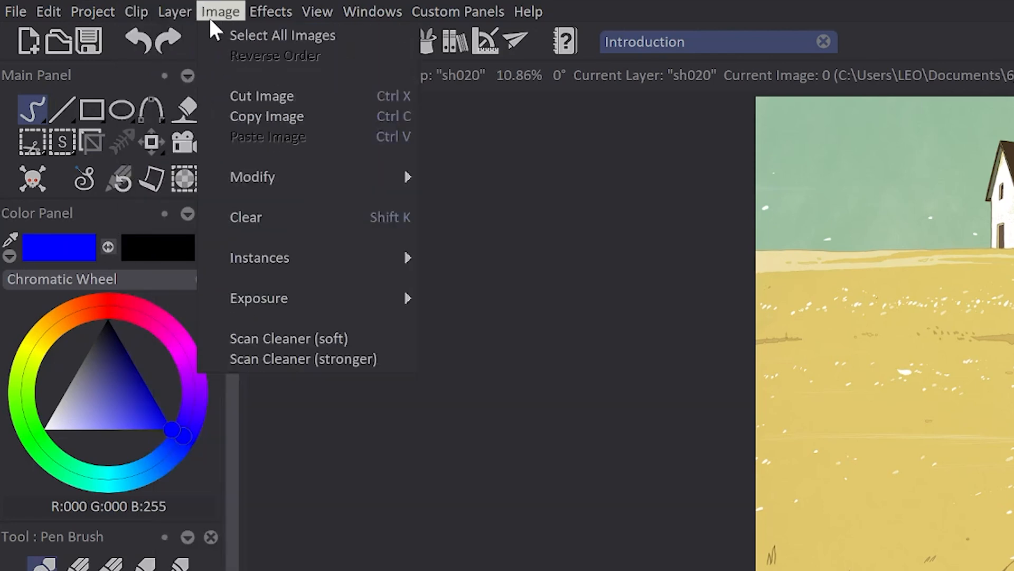
{"action": "left_click", "coordinate": [270, 11]}
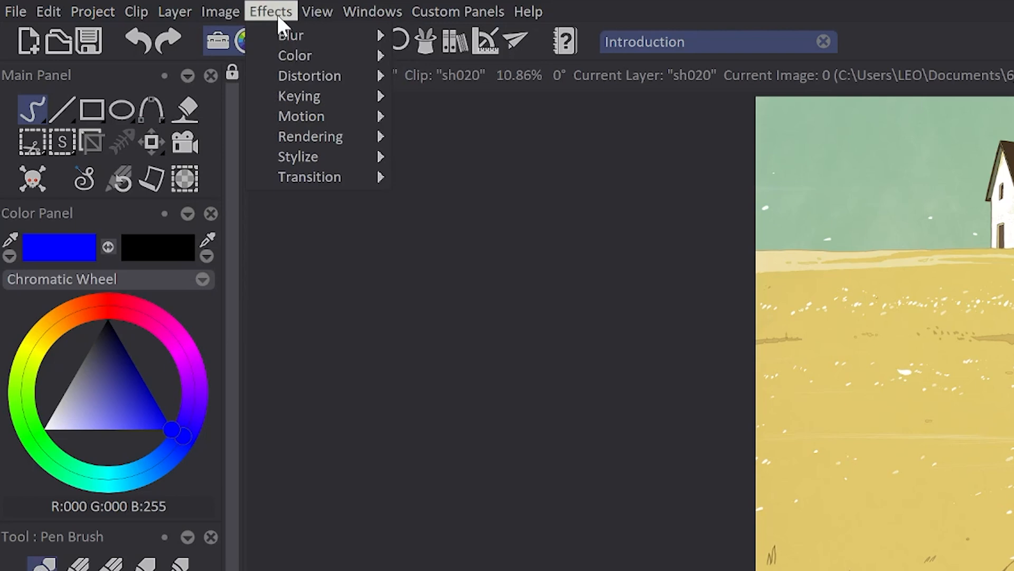
{"action": "left_click", "coordinate": [220, 11]}
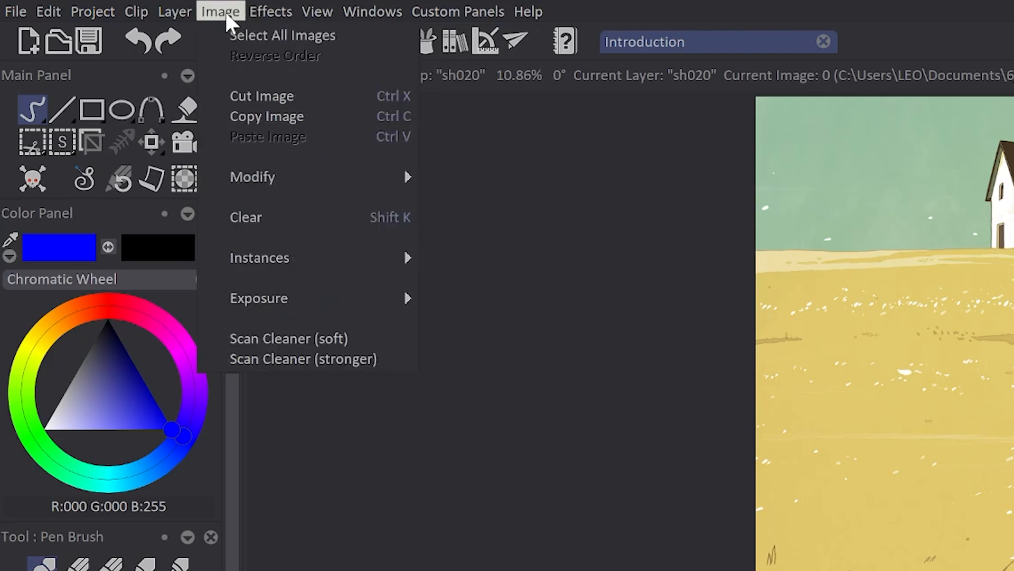
{"action": "left_click", "coordinate": [92, 12]}
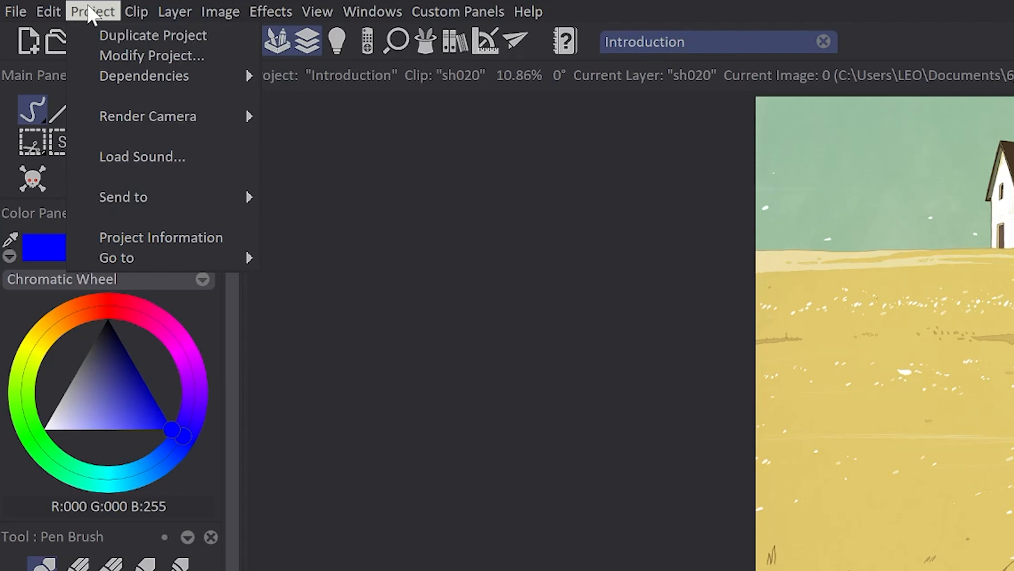
{"action": "left_click", "coordinate": [221, 12]}
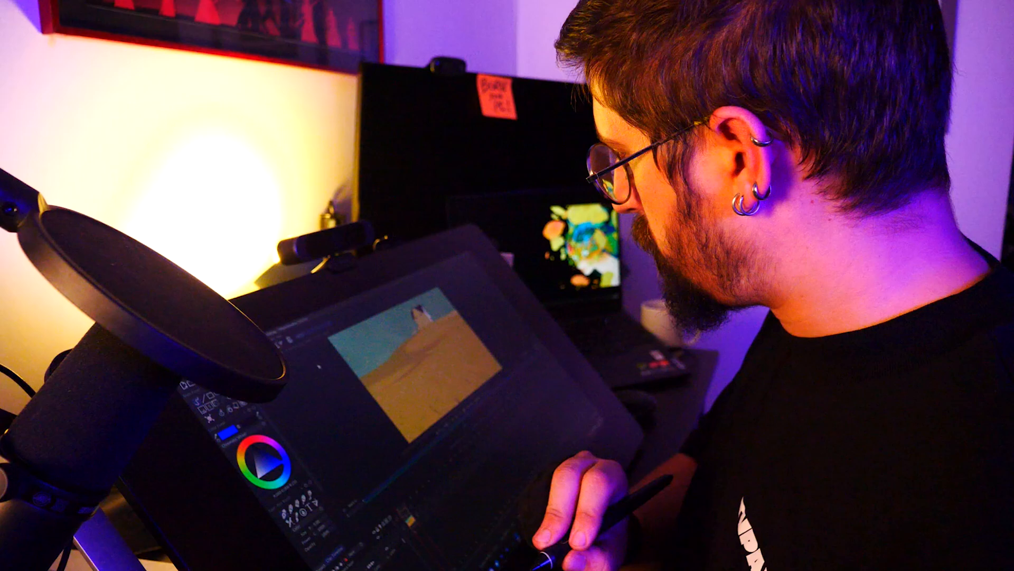
{"action": "left_click", "coordinate": [50, 6]}
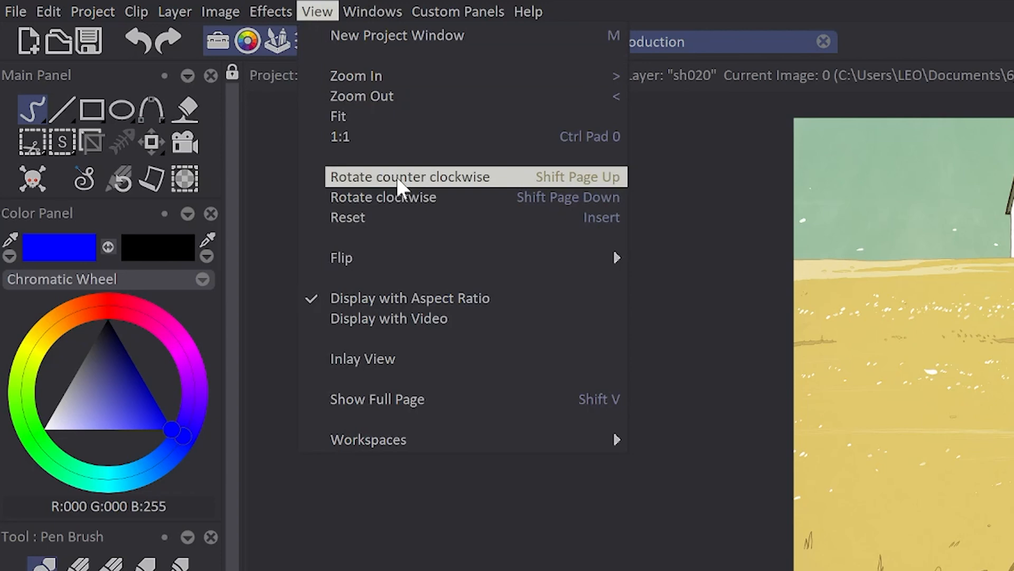
{"action": "mouse_move", "coordinate": [368, 439]}
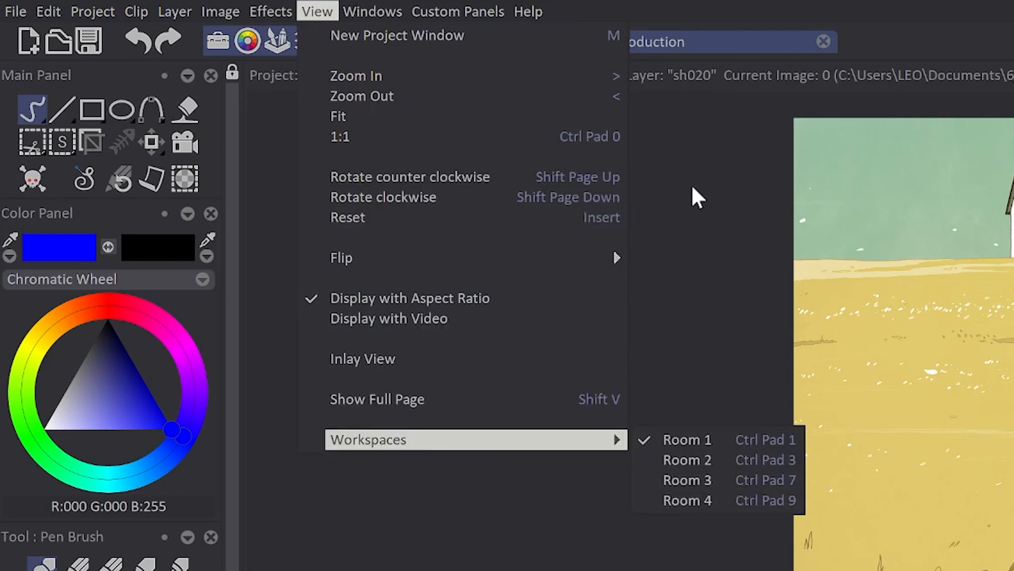
After reviewing the Room 1–4 workspaces, open the Windows panel list
{"action": "left_click", "coordinate": [372, 11]}
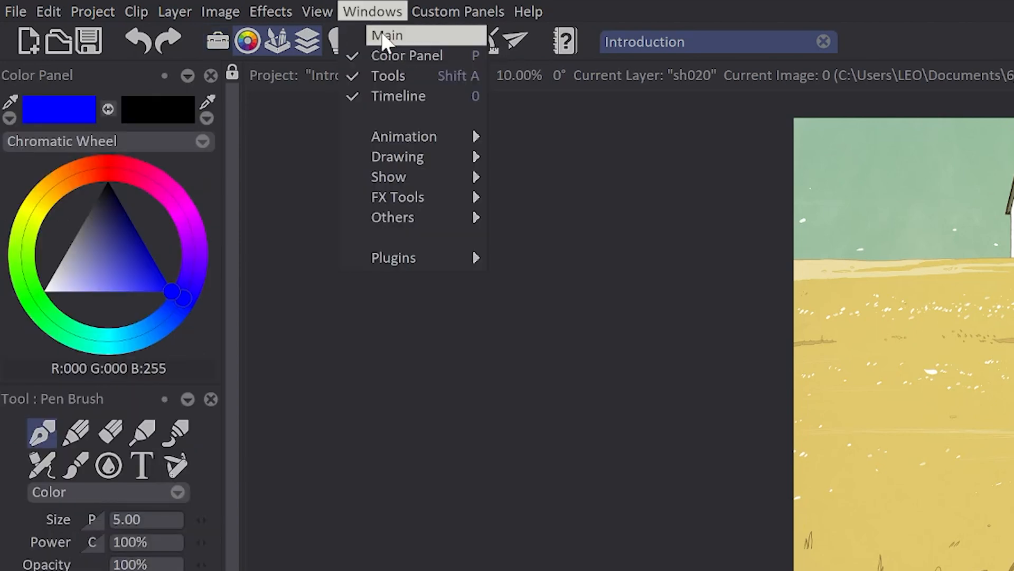
Review the Animation, Drawing and FX Tools panel groups, then open Custom Panels
{"action": "left_click", "coordinate": [386, 34]}
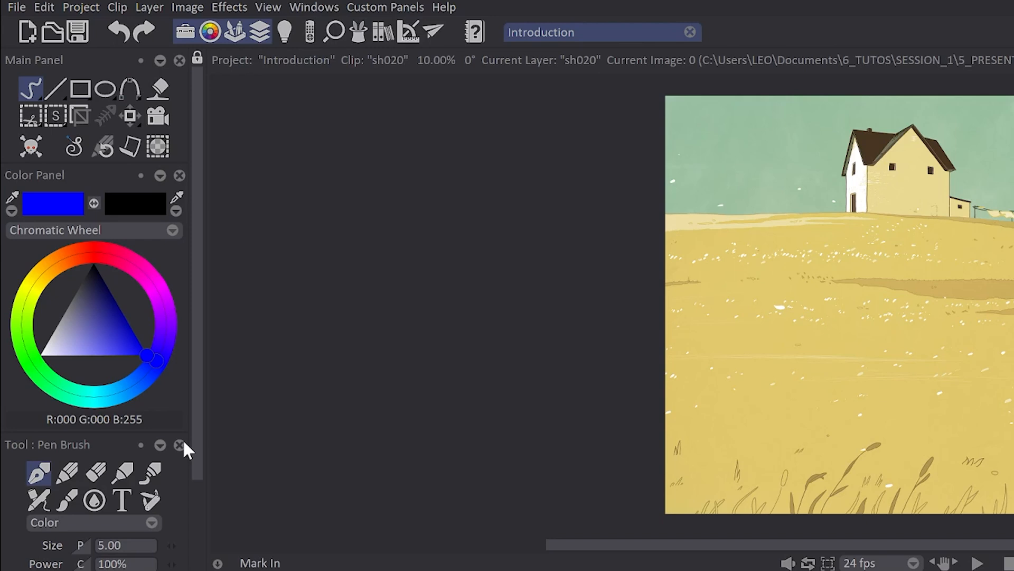
{"action": "mouse_move", "coordinate": [342, 69]}
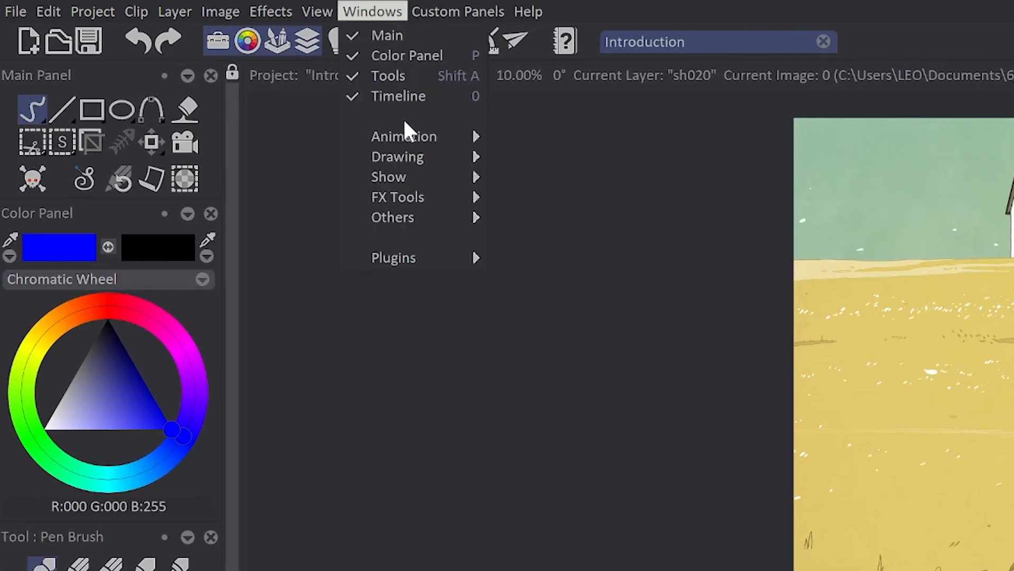
{"action": "mouse_move", "coordinate": [403, 135]}
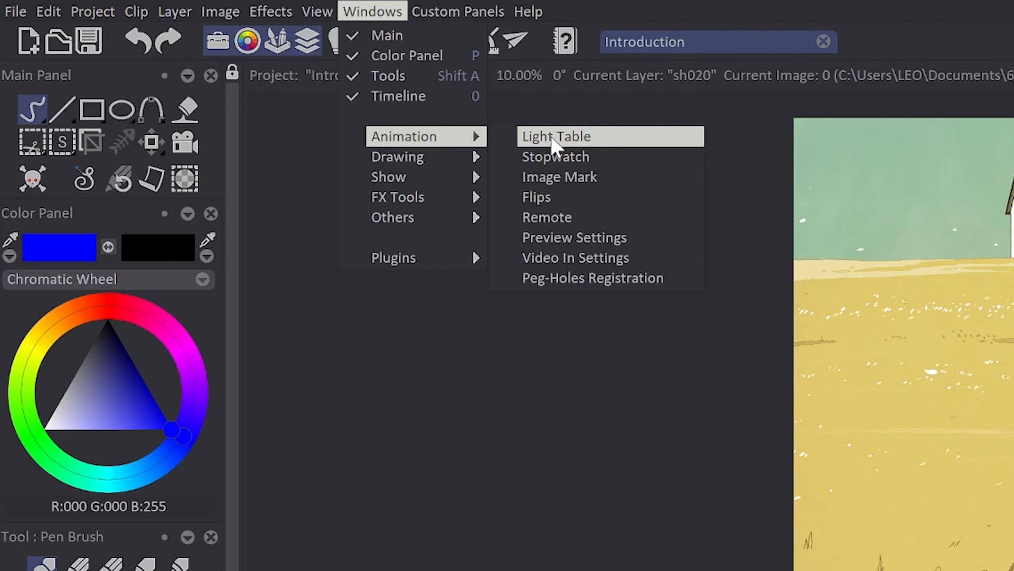
{"action": "mouse_move", "coordinate": [397, 156]}
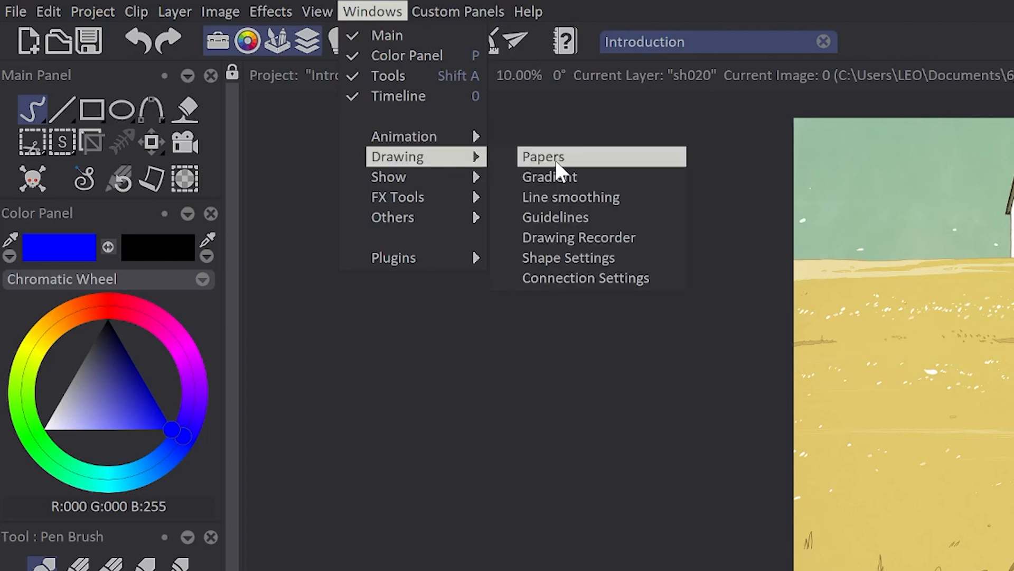
{"action": "mouse_move", "coordinate": [397, 196]}
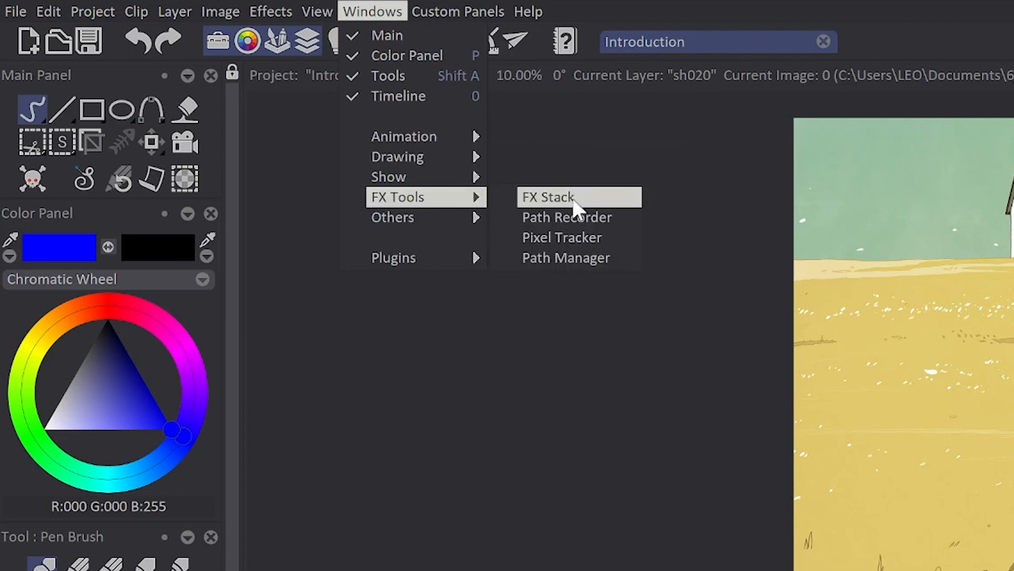
{"action": "left_click", "coordinate": [457, 11]}
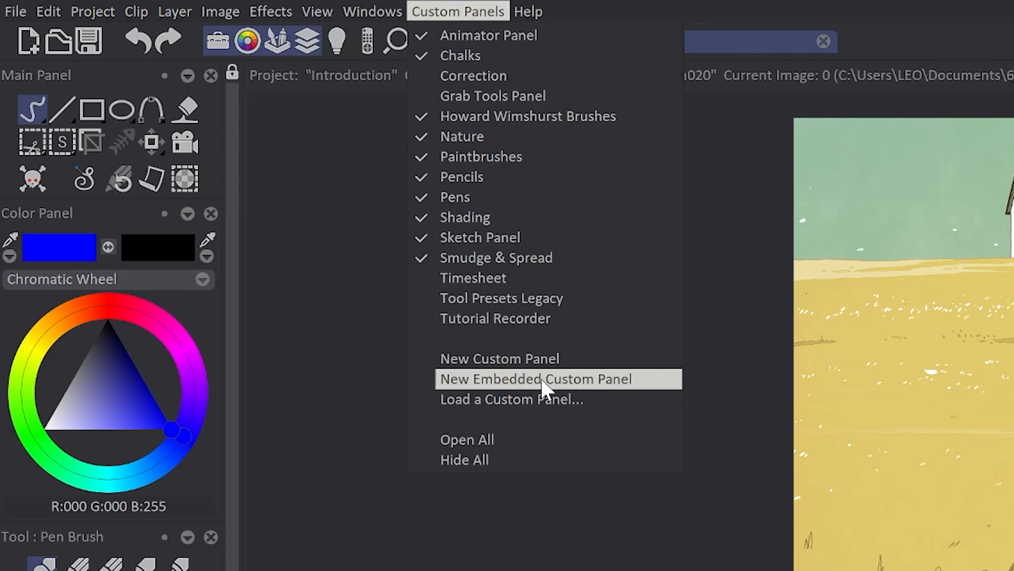
{"action": "mouse_move", "coordinate": [542, 388]}
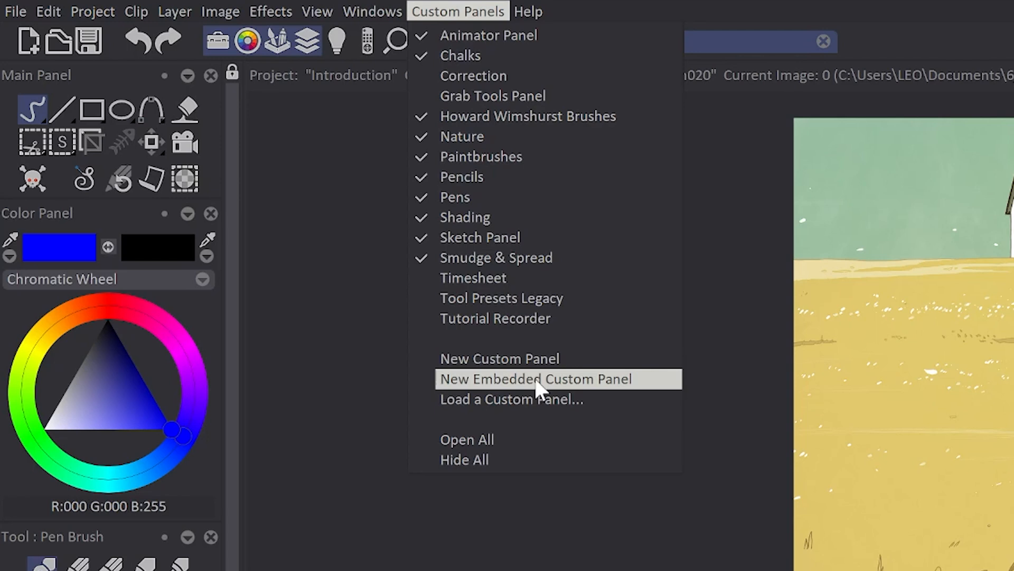
Open the Help menu showing Tooltips None, Short and Full
{"action": "left_click", "coordinate": [528, 11]}
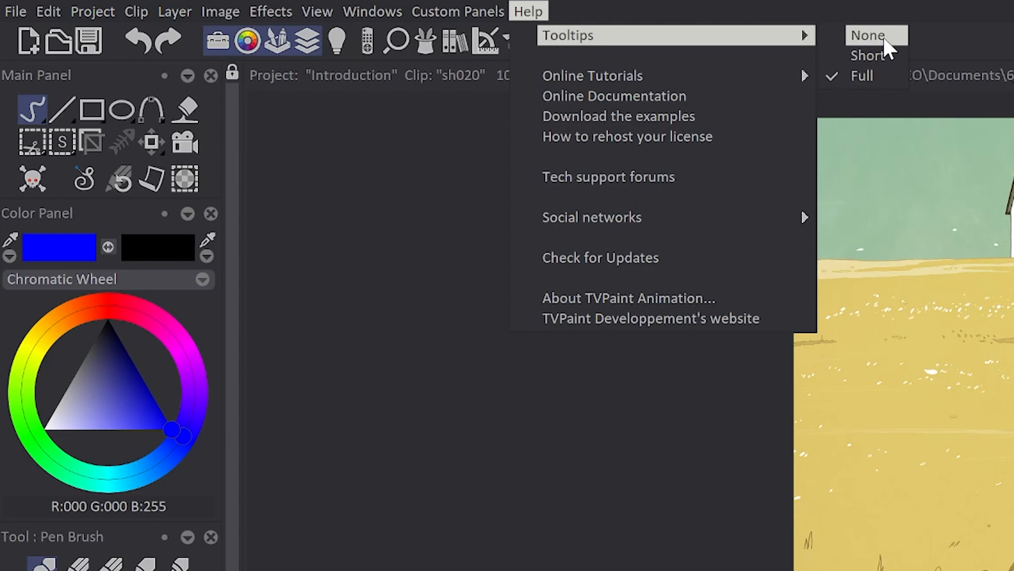
Set Tooltips to None and reopen Help for tutorials, forums and updates
{"action": "left_click", "coordinate": [868, 35]}
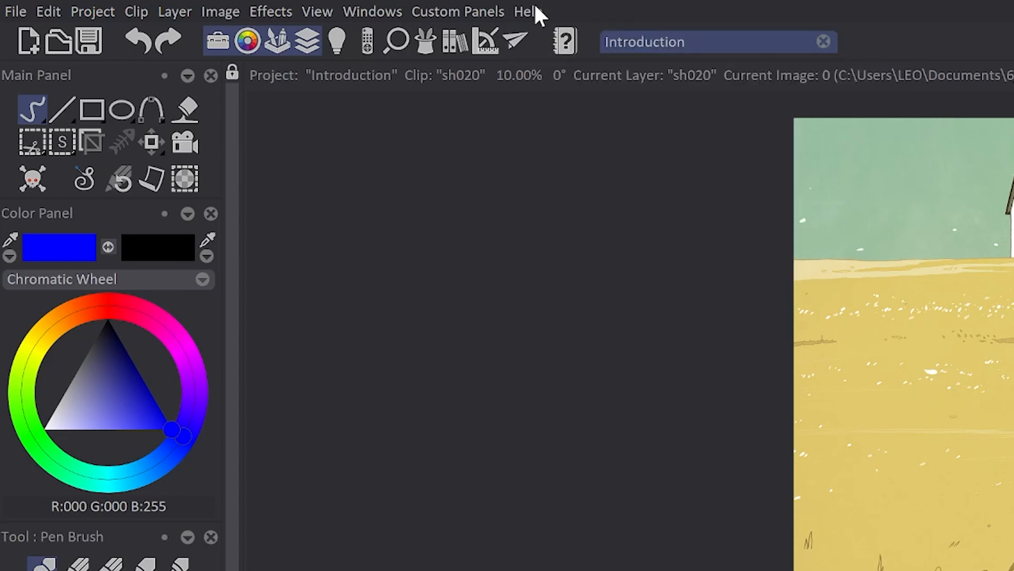
{"action": "left_click", "coordinate": [527, 11]}
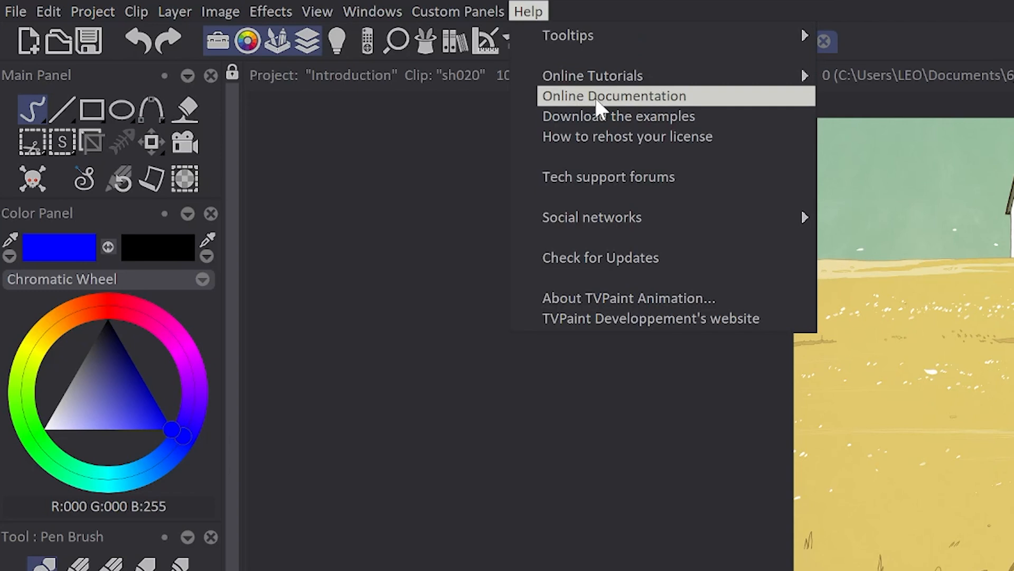
{"action": "mouse_move", "coordinate": [611, 185]}
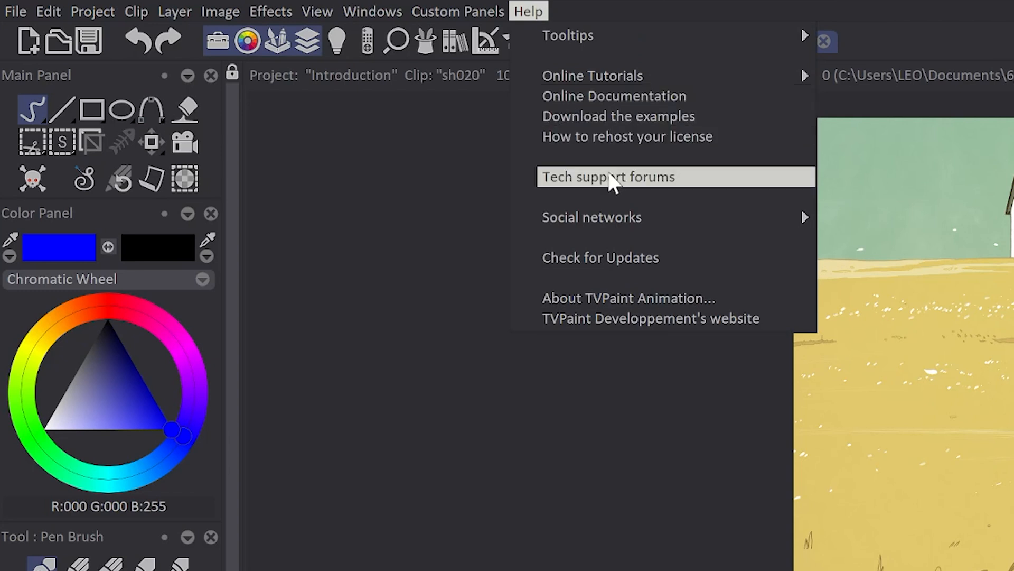